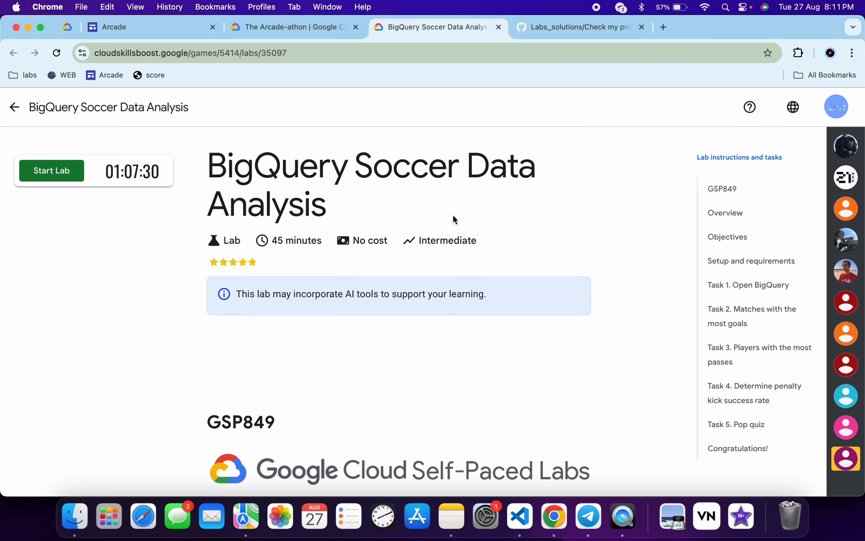
Run the 'score' bookmarklet and expand the —/100 badge into the three-checkpoint list
click(156, 75)
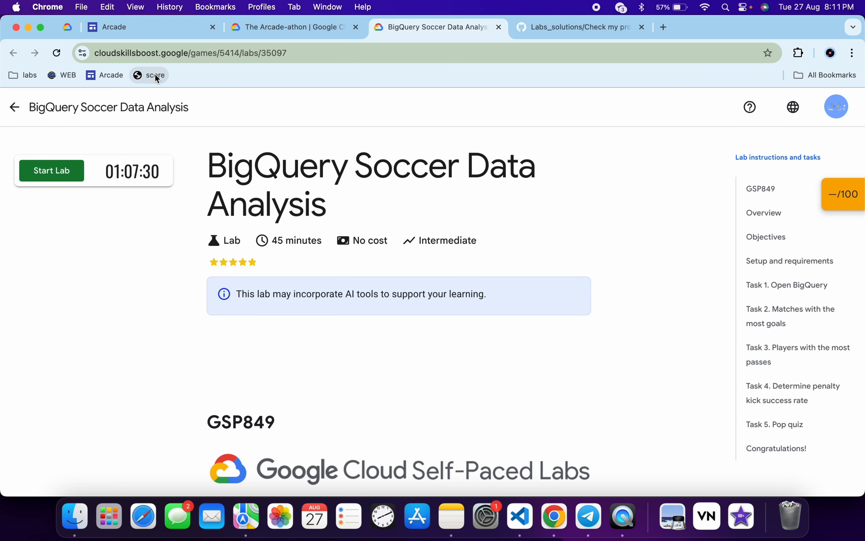
click(843, 194)
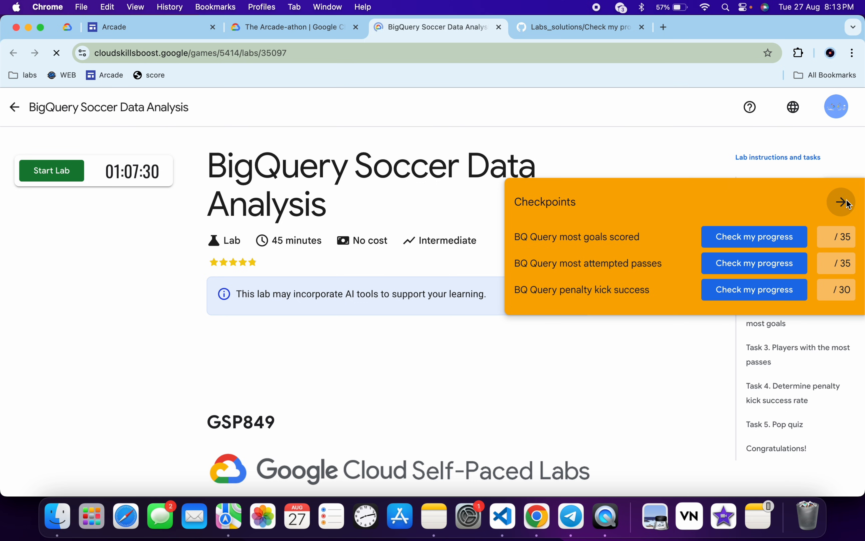
Reload the lab page and bookmark it to the Bookmarks Bar folder
click(843, 202)
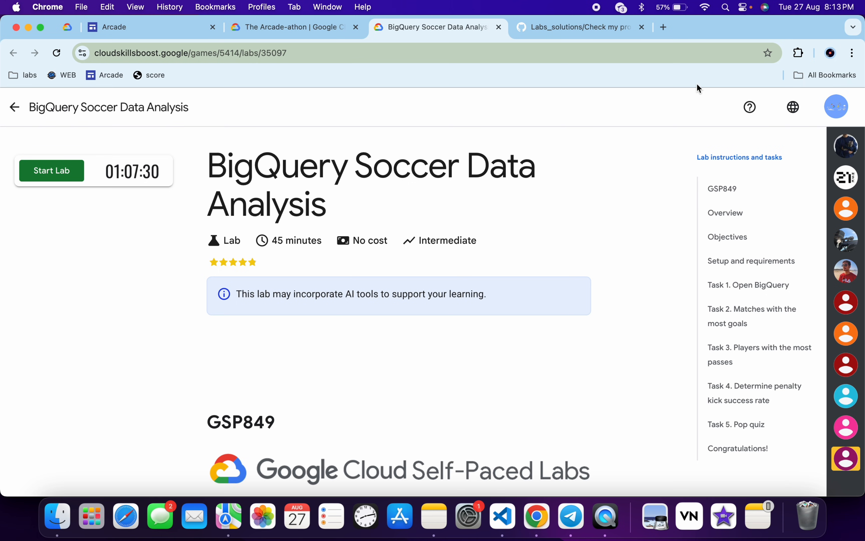
mouse_move(767, 52)
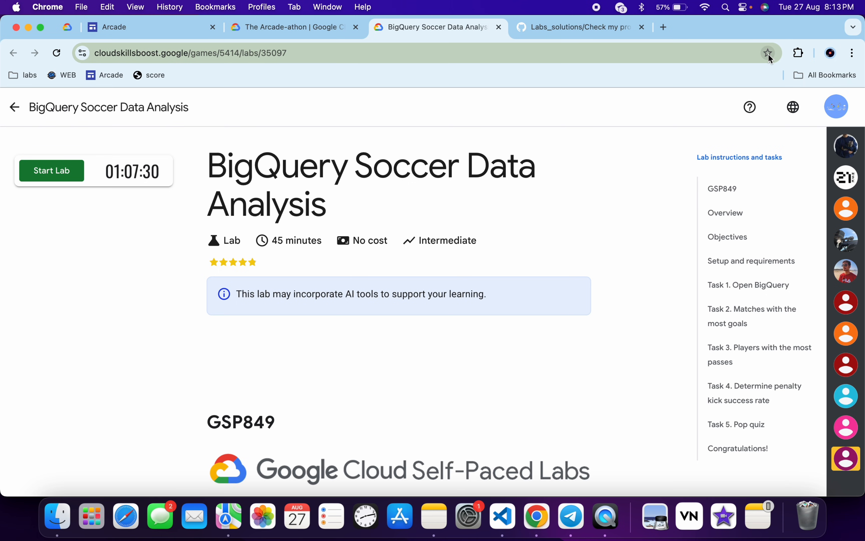
click(767, 53)
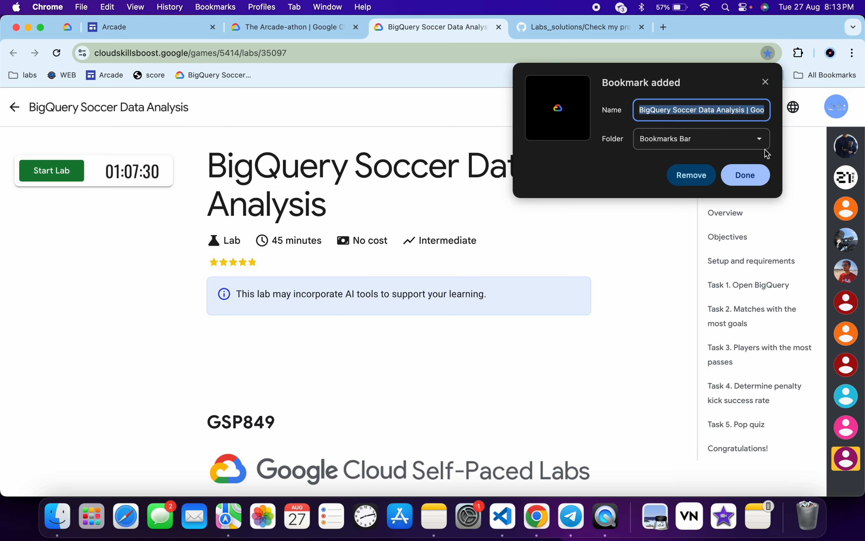
click(744, 174)
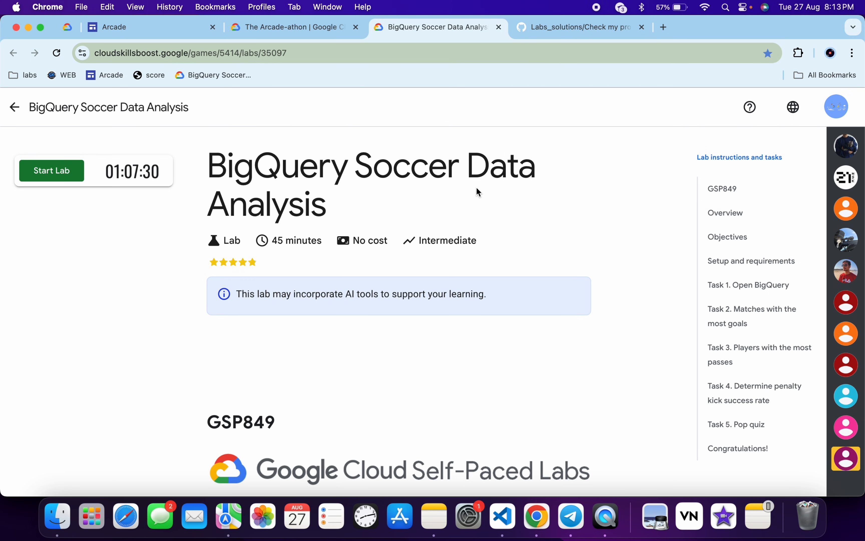
mouse_move(216, 75)
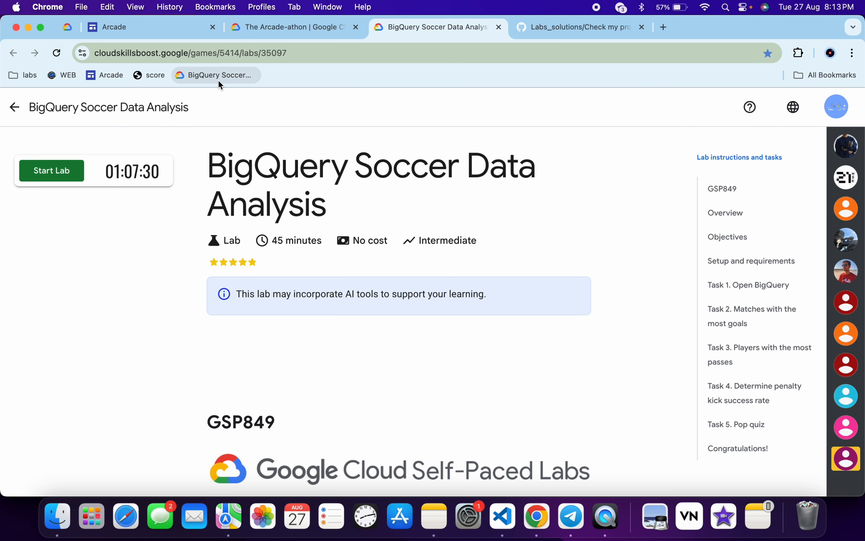
right_click(215, 75)
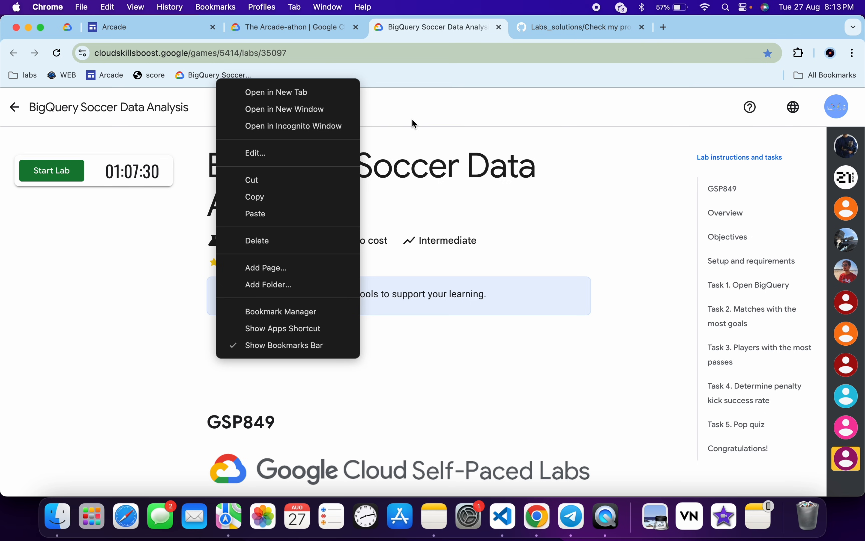
click(384, 96)
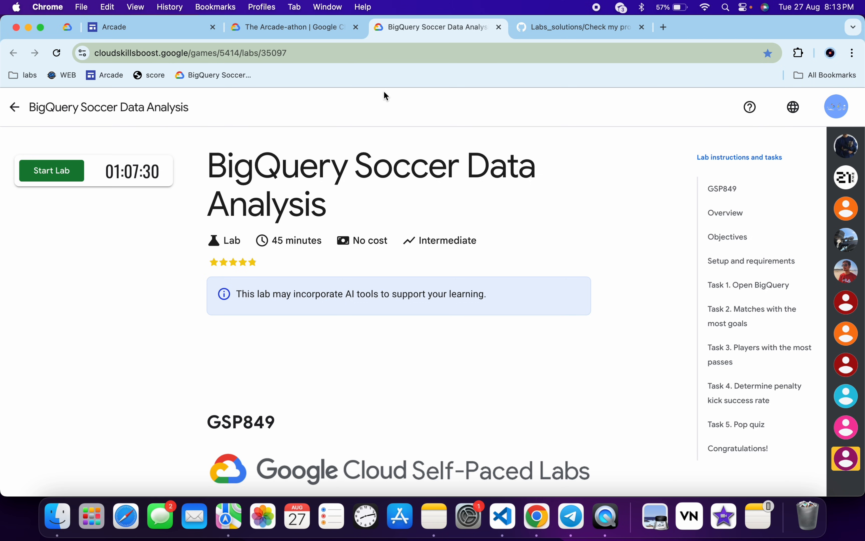
mouse_move(317, 96)
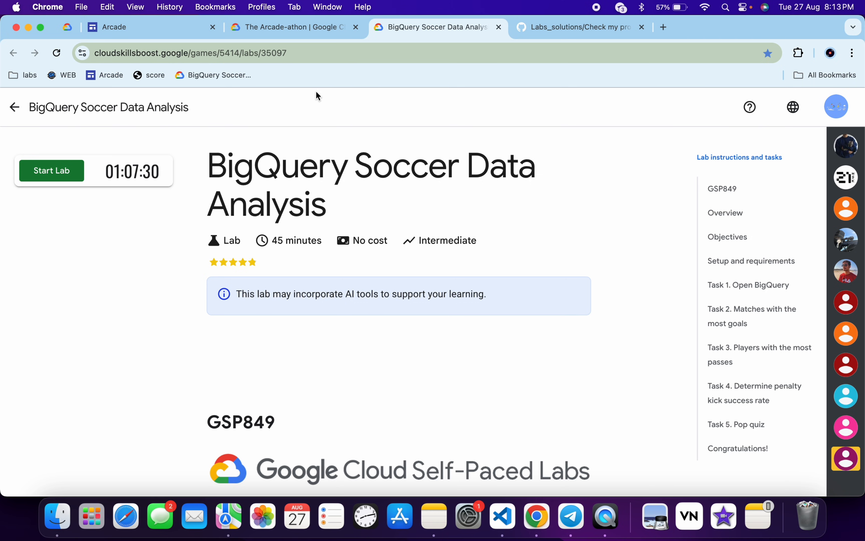
right_click(218, 75)
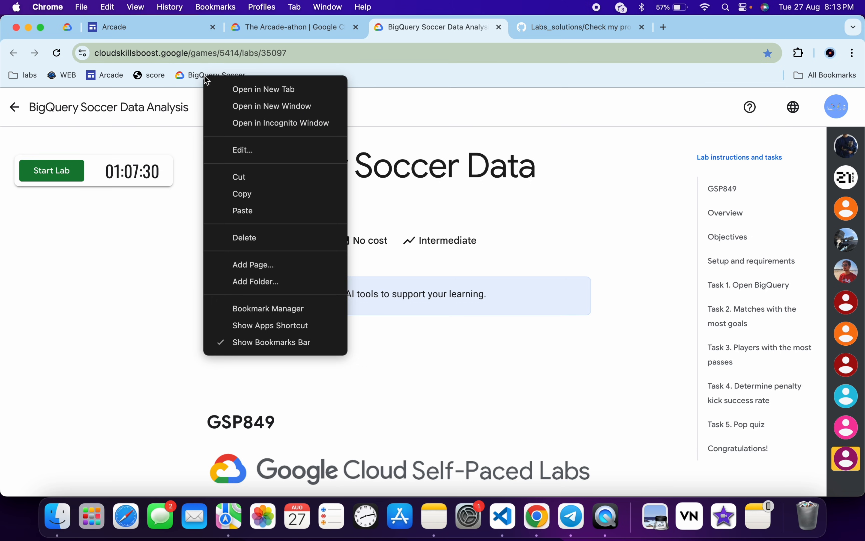
click(243, 151)
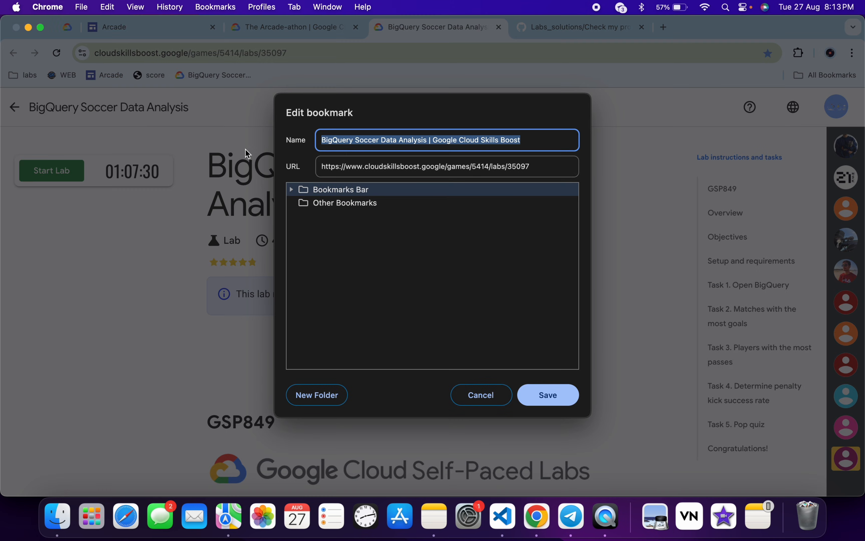
mouse_move(366, 152)
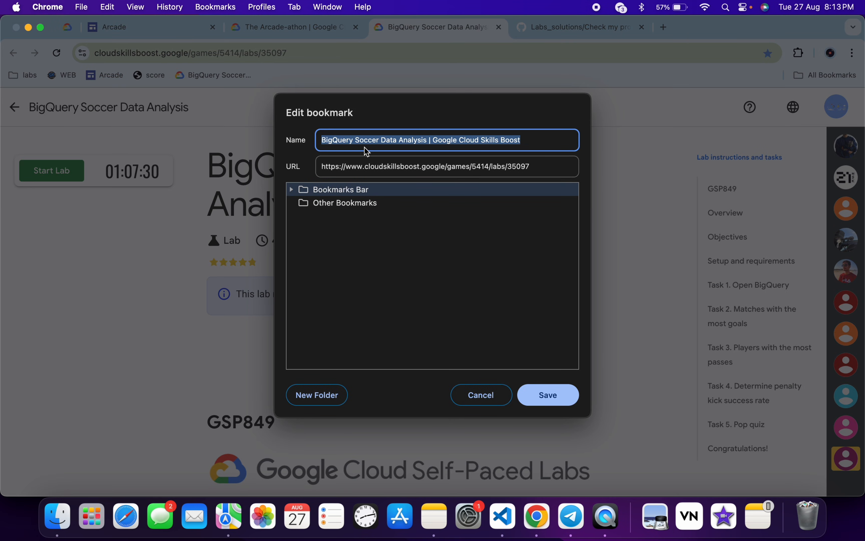
text(hdi)
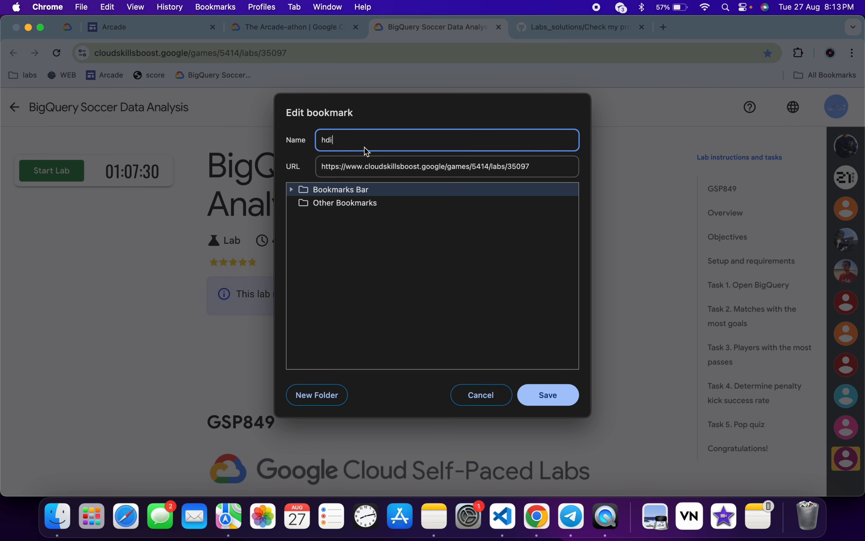
text(hide)
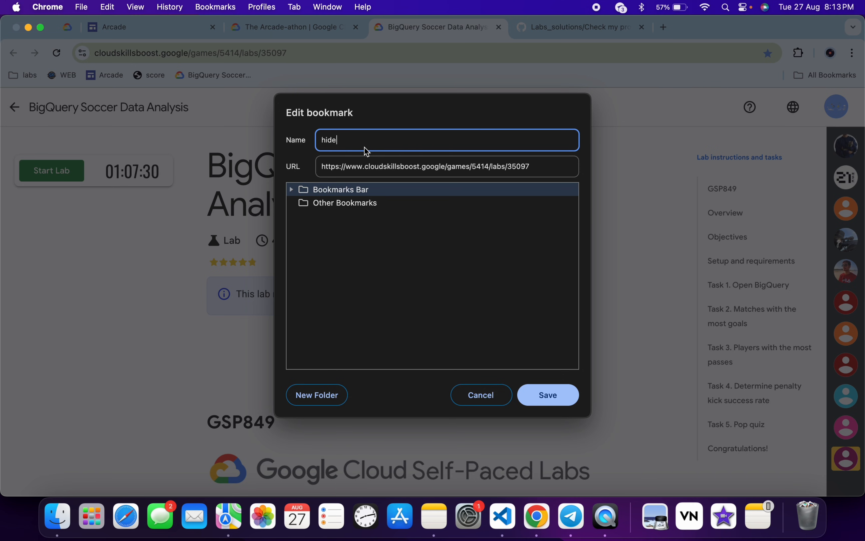
mouse_move(507, 352)
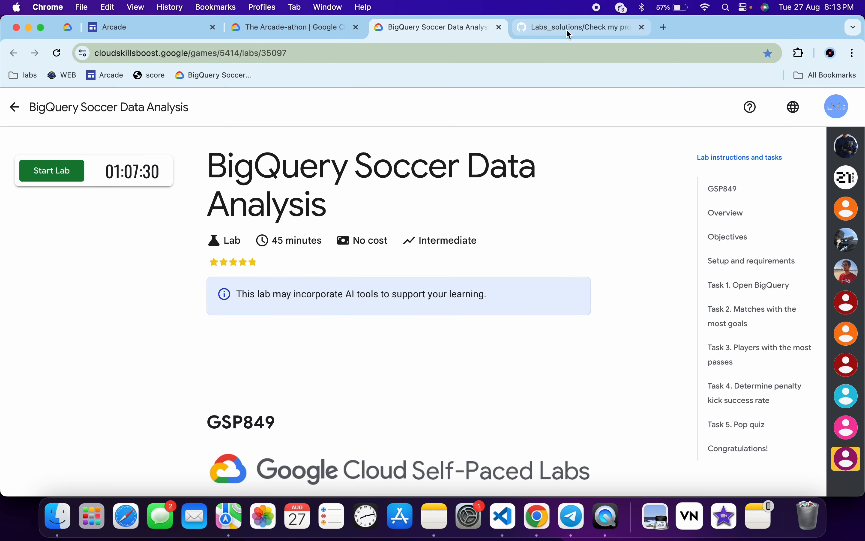
Copy the Bookmark Code javascript snippet from the Labs_solutions bookmark.md page
click(579, 27)
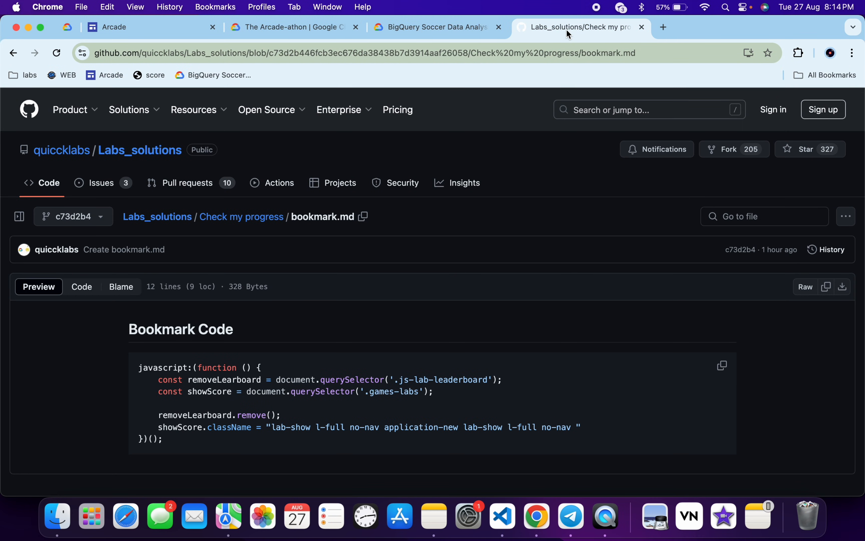
mouse_move(468, 306)
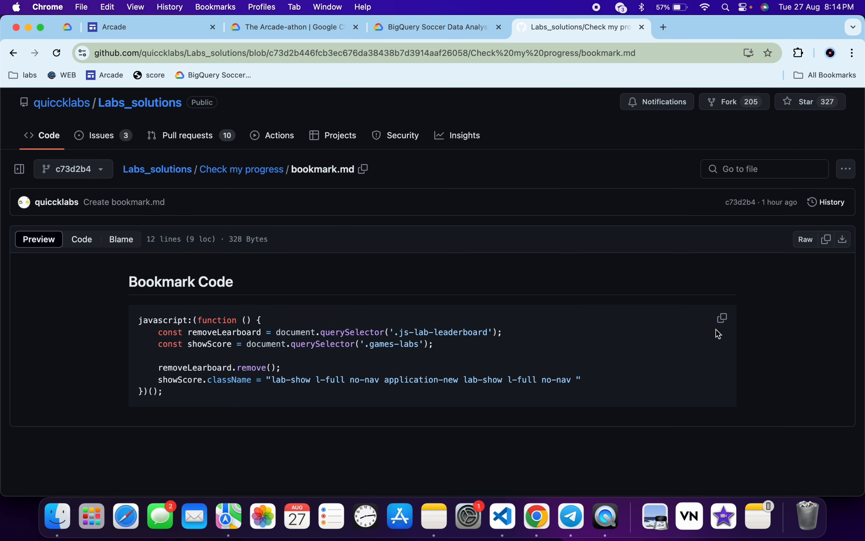
click(720, 318)
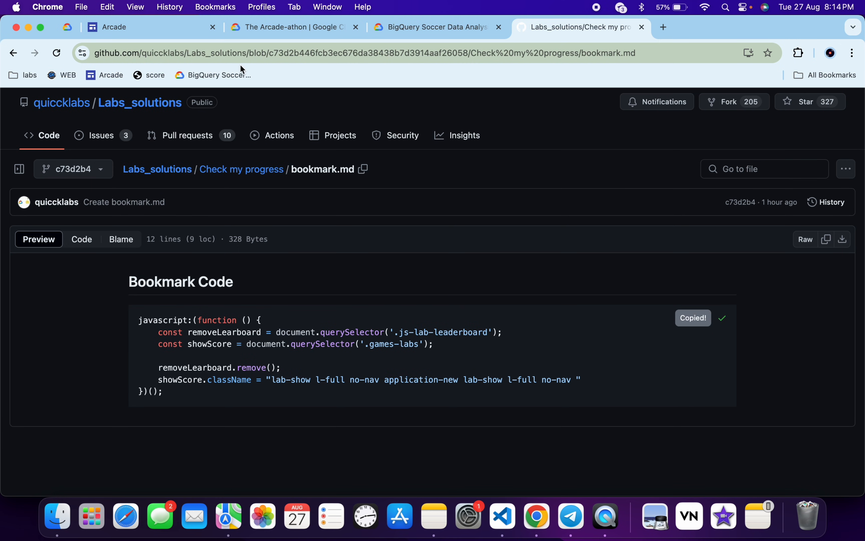
Edit the lab bookmark to name 'hide' with the copied javascript as its URL and save
right_click(220, 75)
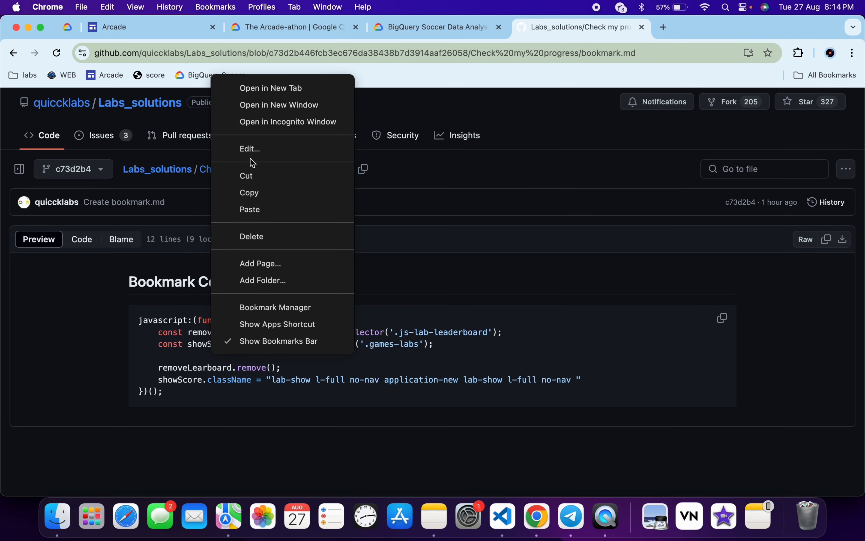
click(249, 149)
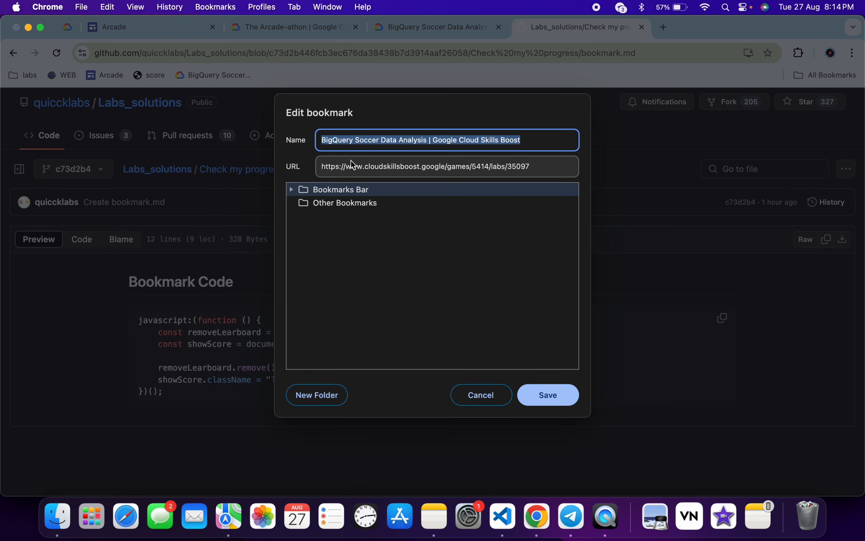
text(hide)
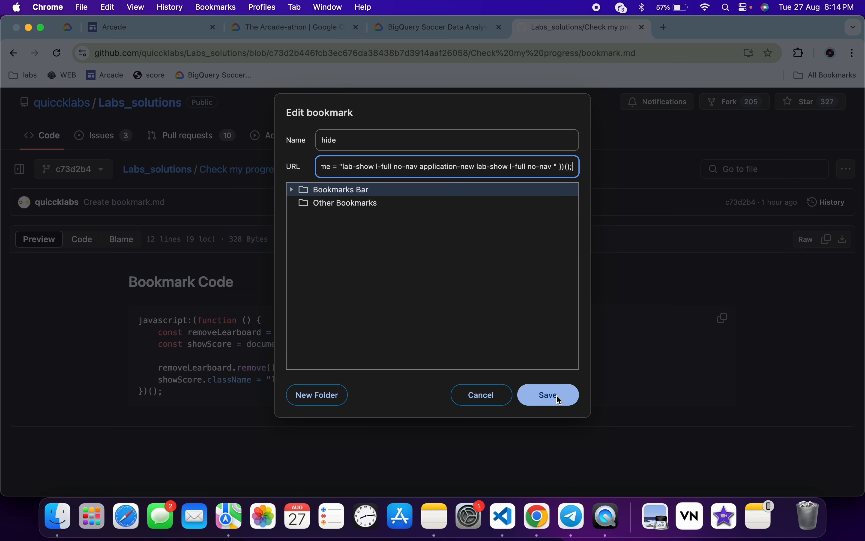
click(547, 394)
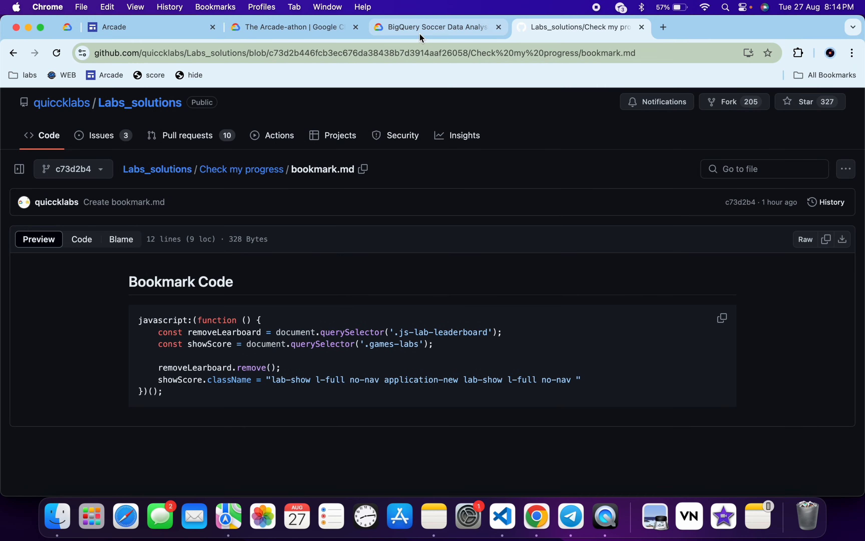
Reload the lab tab, run the 'hide' bookmarklet and expand the three-checkpoint list
click(438, 27)
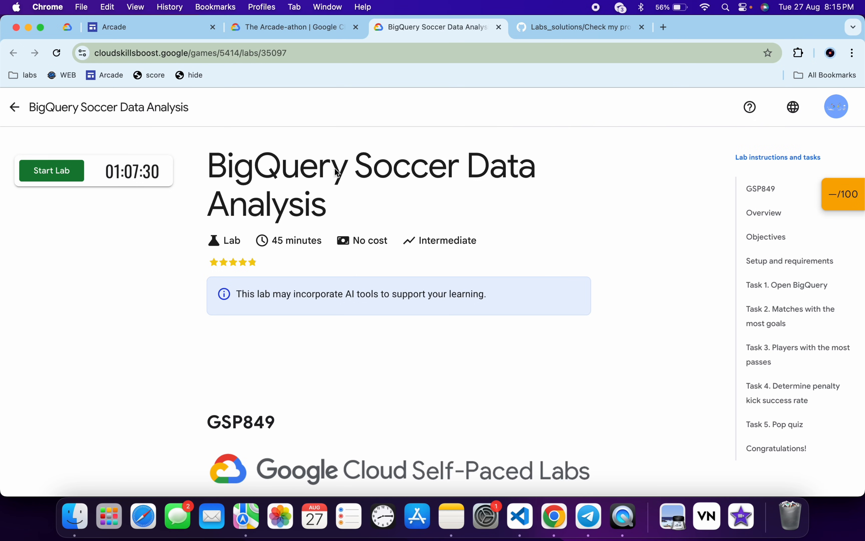
click(55, 53)
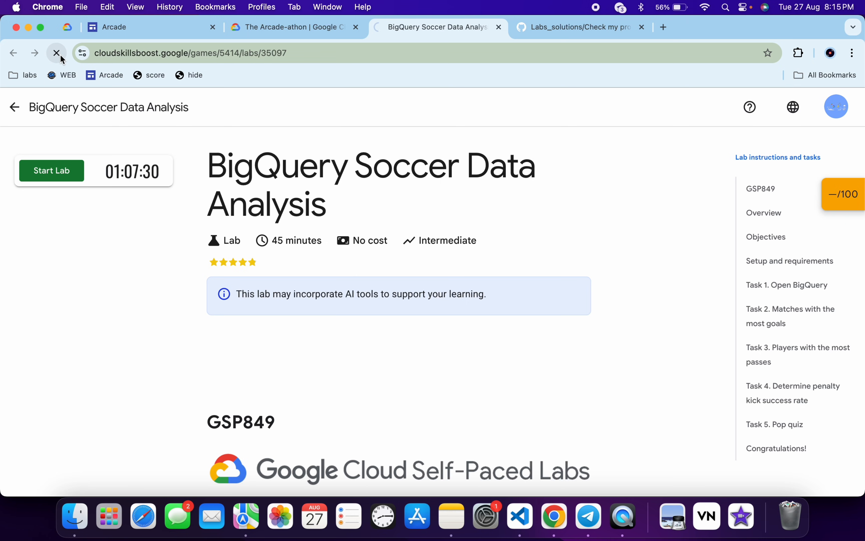
click(56, 53)
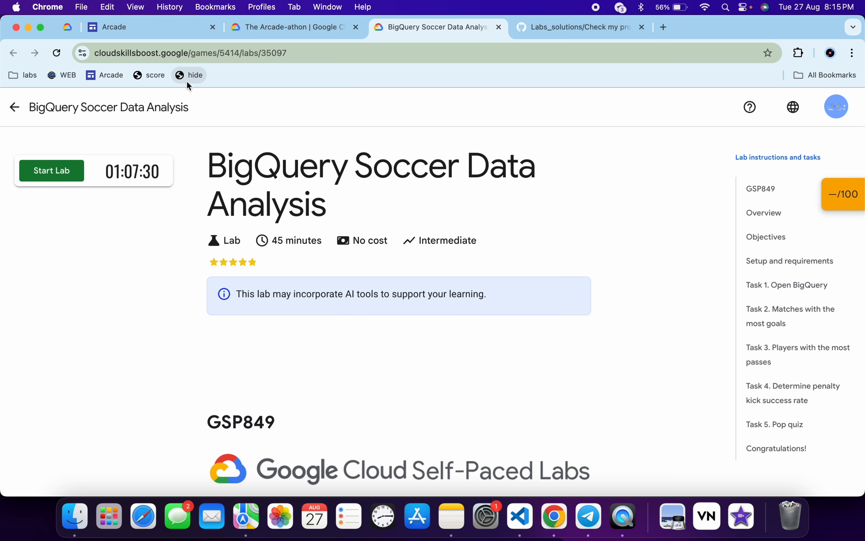
mouse_move(564, 164)
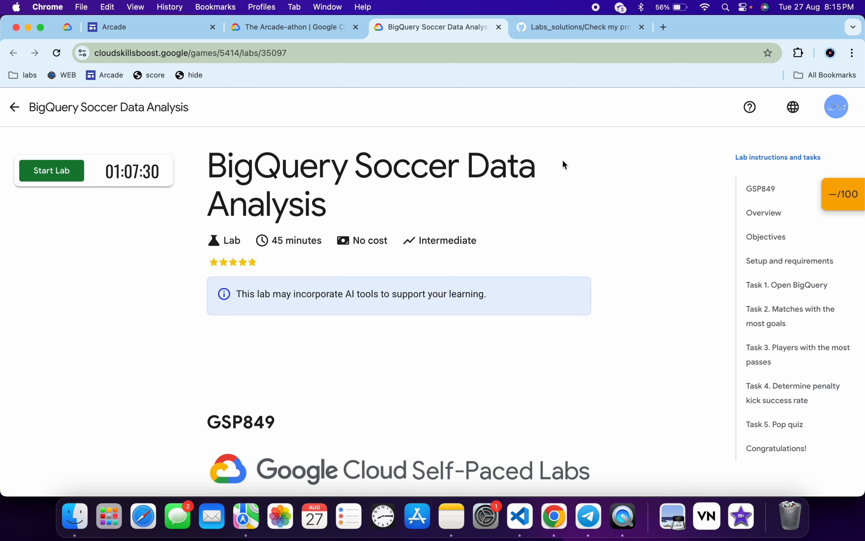
click(842, 193)
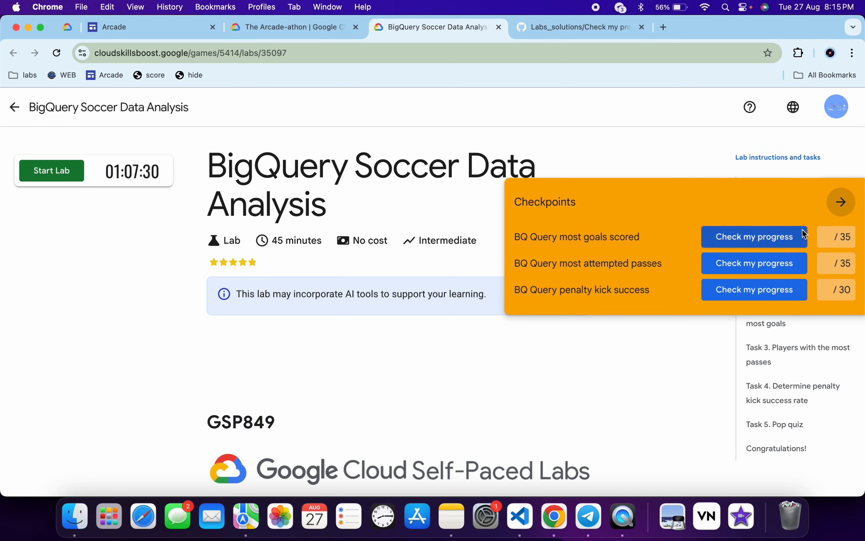
mouse_move(754, 251)
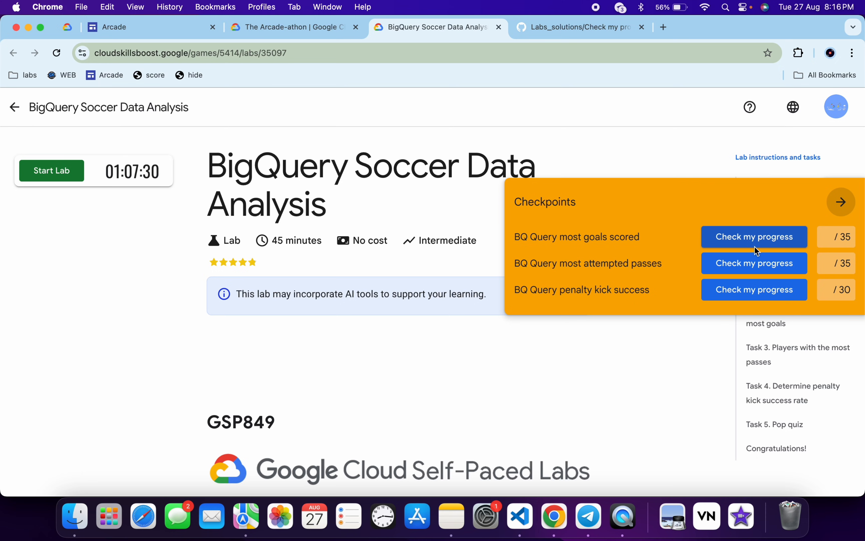
mouse_move(772, 245)
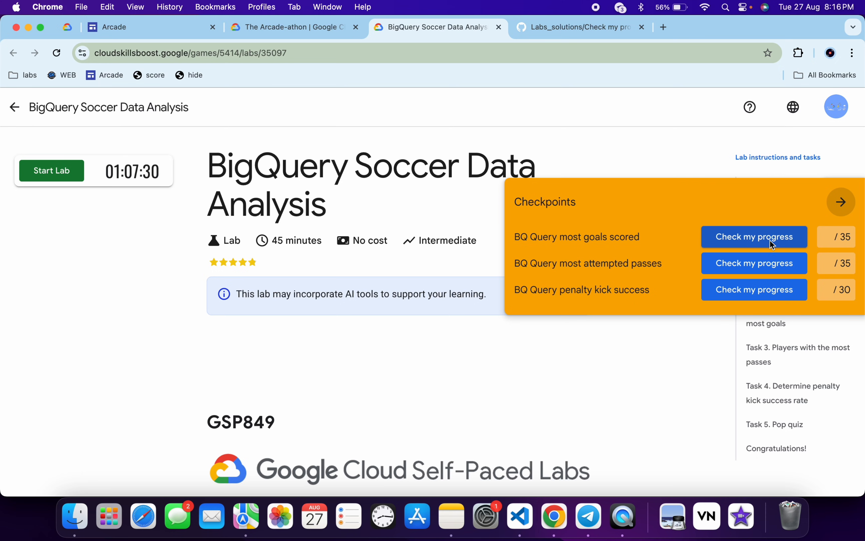